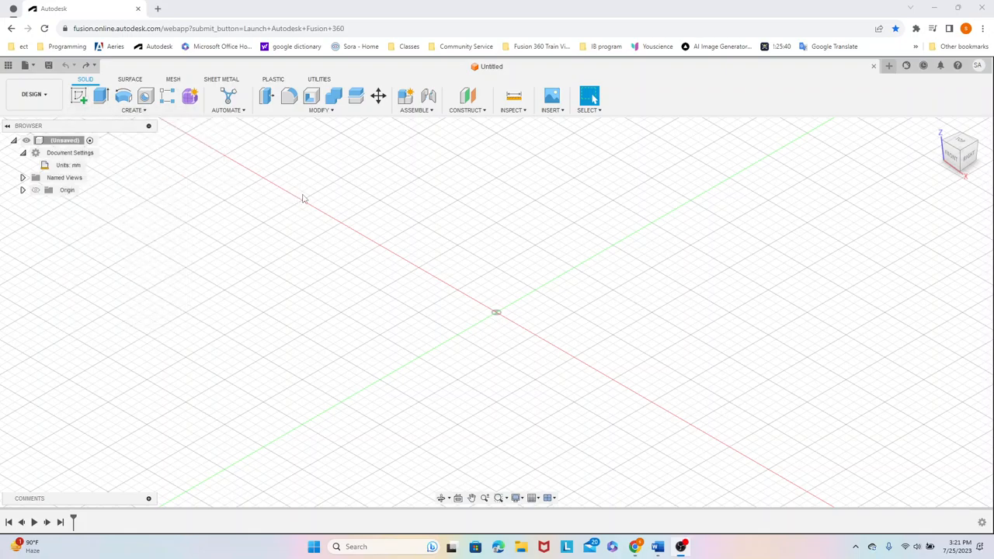
{"action": "mouse_move", "coordinate": [136, 202]}
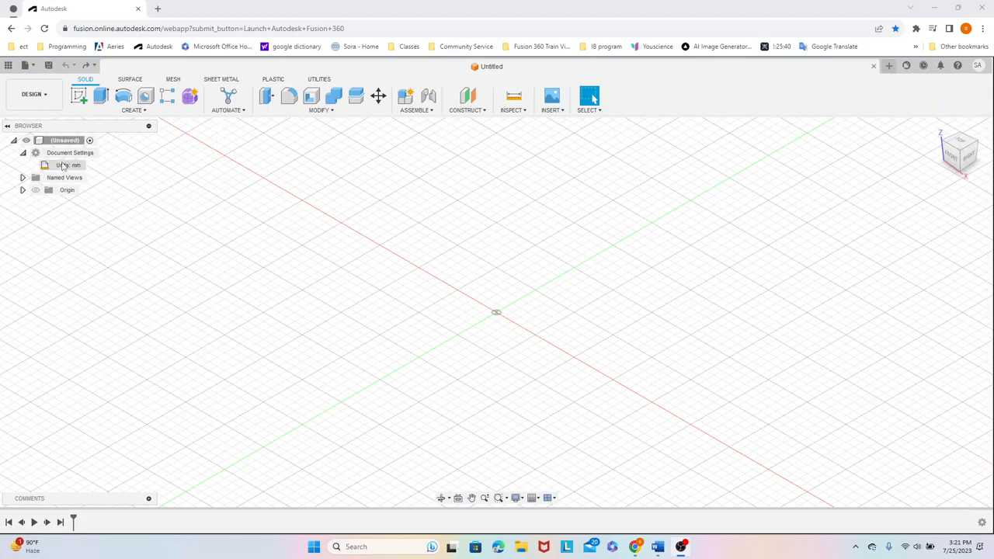
Change the document's unit type from millimetres to inches in Document Settings
{"action": "left_click", "coordinate": [69, 164]}
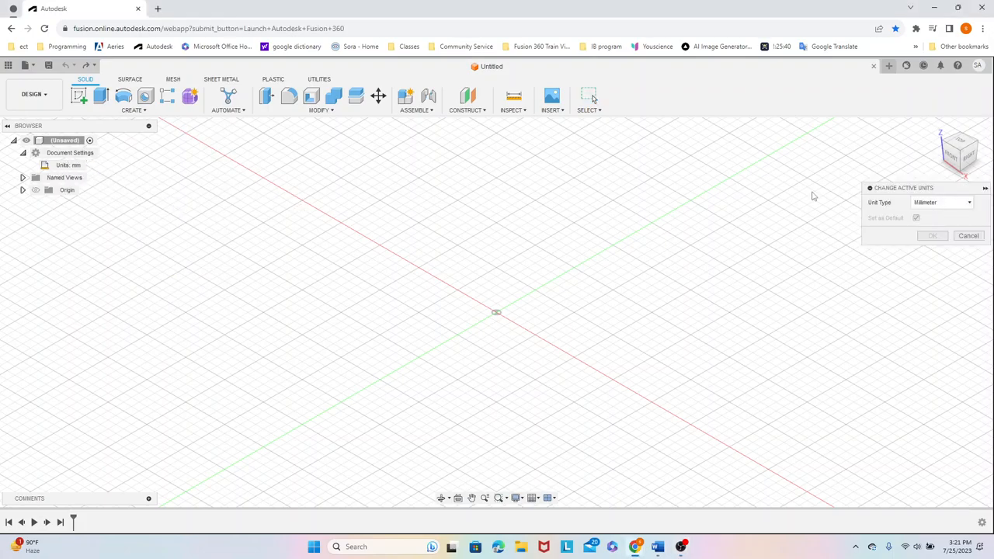
{"action": "left_click", "coordinate": [941, 202]}
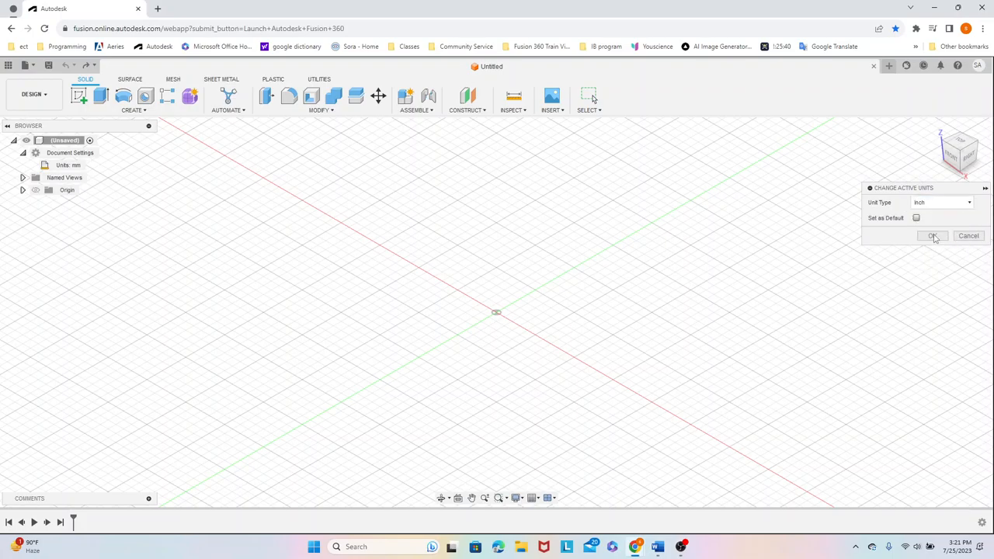
{"action": "left_click", "coordinate": [932, 236]}
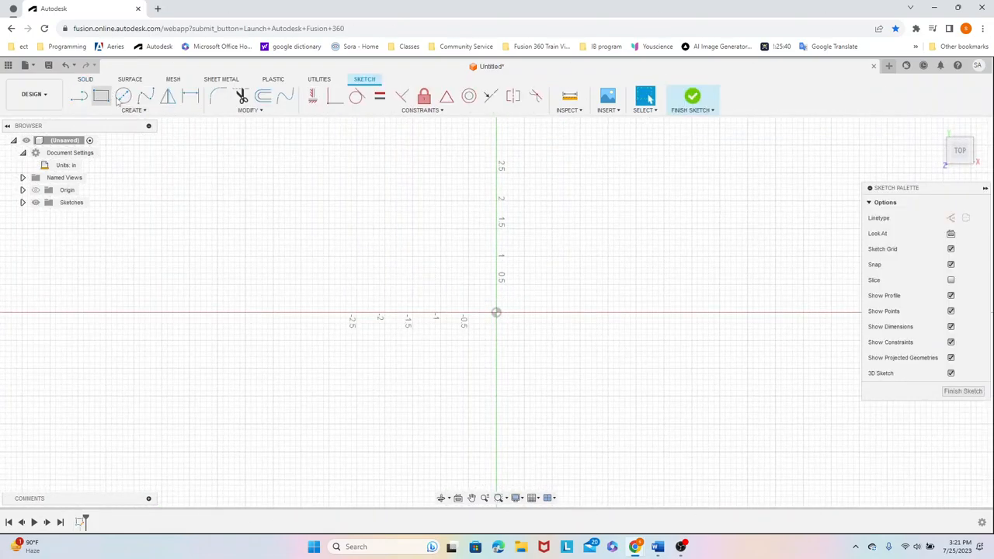
Sketch the board's square outline and add an offset construction plane parallel to it
{"action": "left_click", "coordinate": [101, 96]}
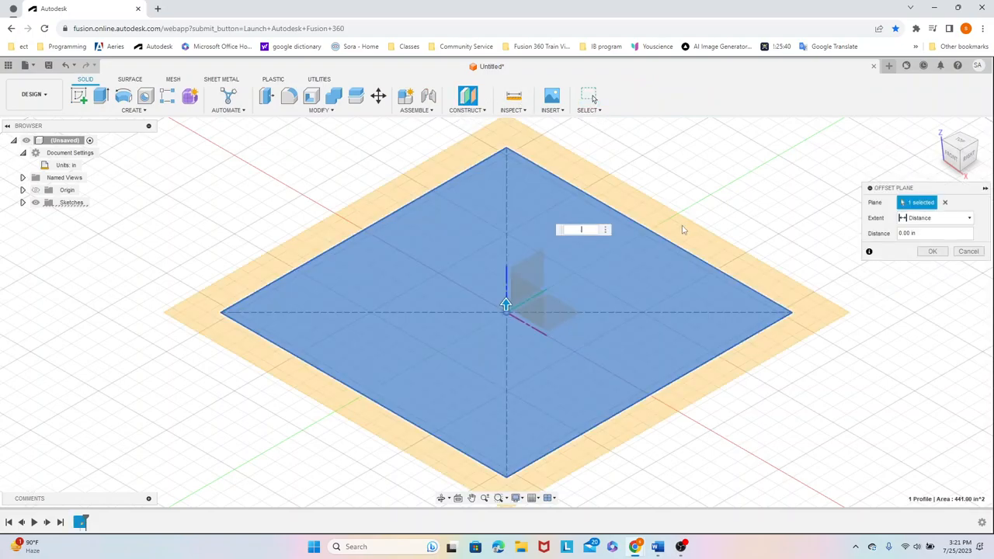
{"action": "left_click", "coordinate": [932, 251]}
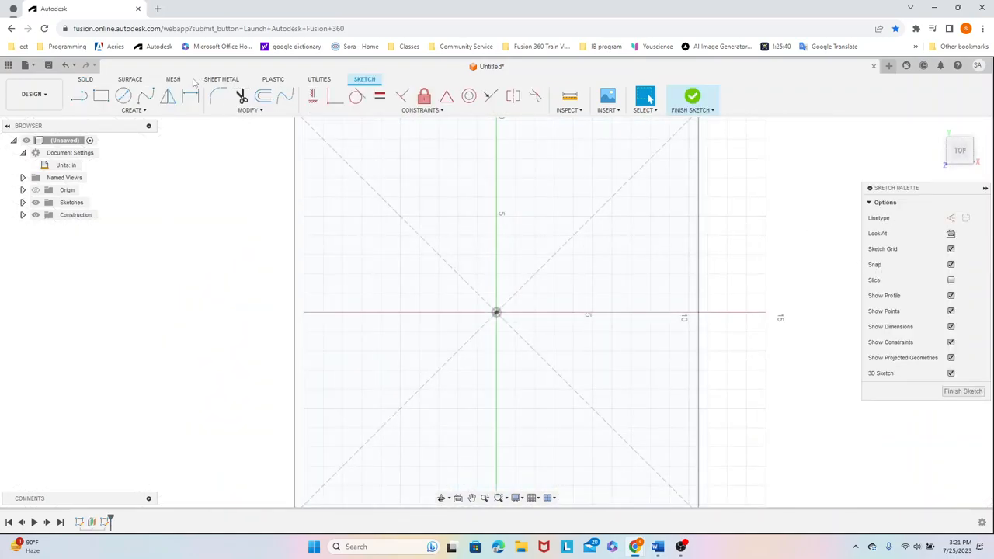
Draw a 2-point rectangle on the offset plane and loft both squares into a solid base
{"action": "left_click", "coordinate": [134, 109]}
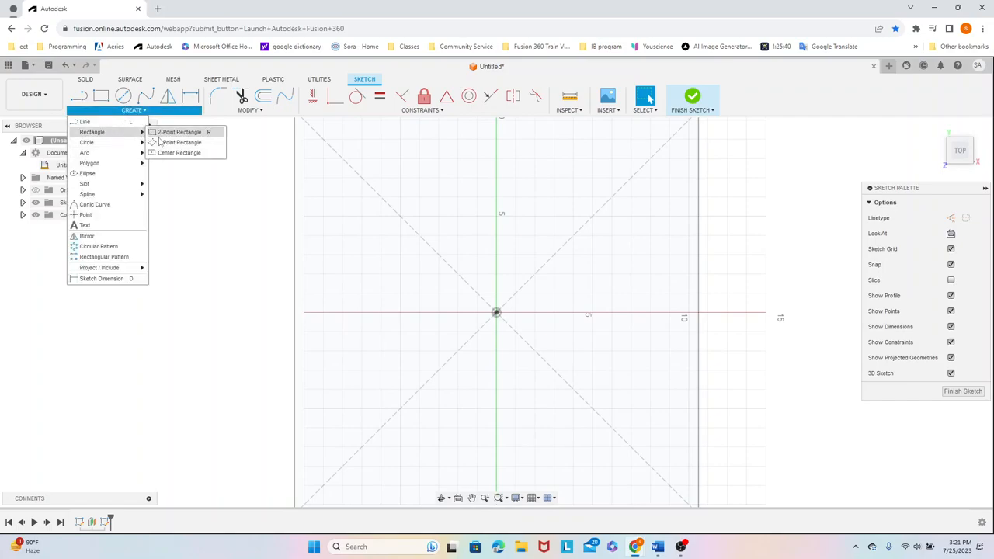
{"action": "left_click", "coordinate": [178, 152]}
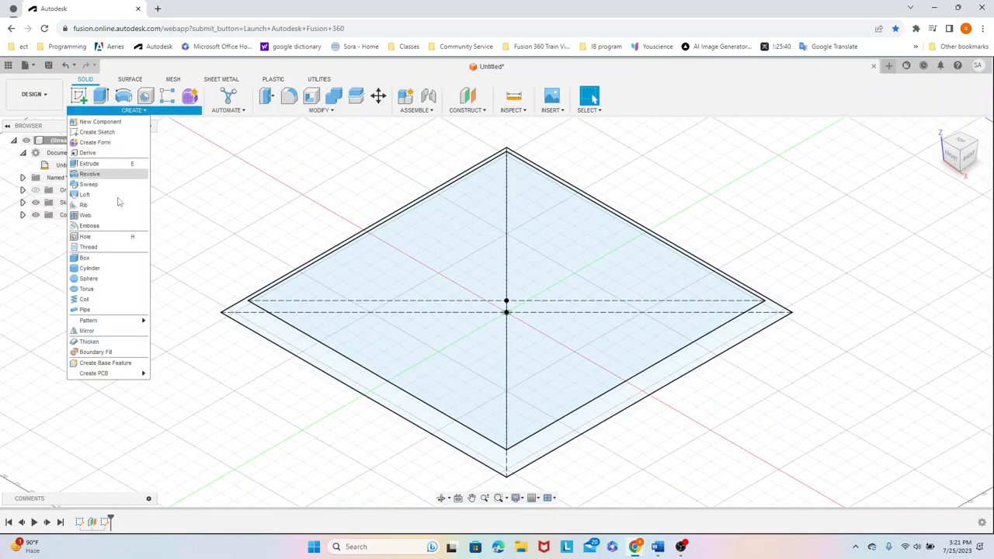
{"action": "left_click", "coordinate": [84, 194]}
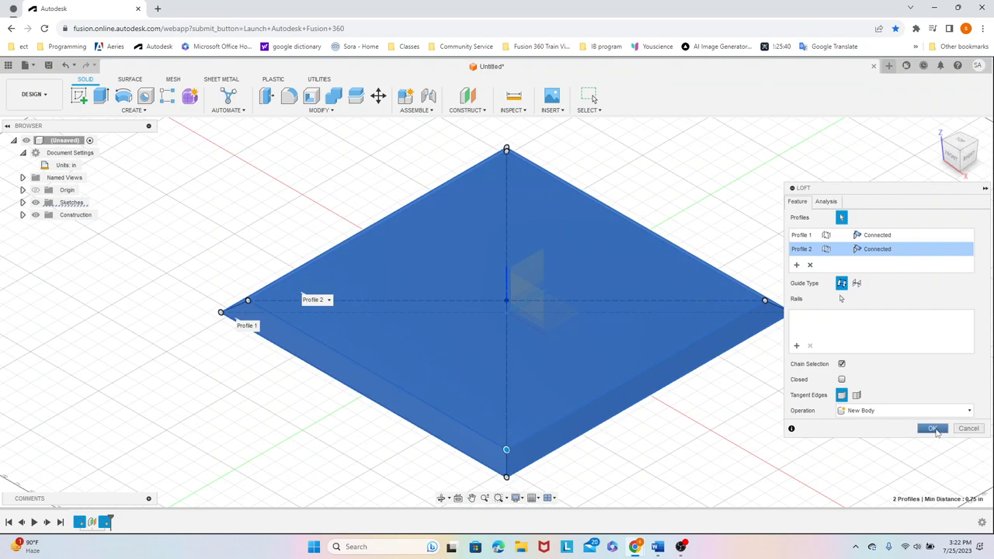
{"action": "left_click", "coordinate": [931, 428]}
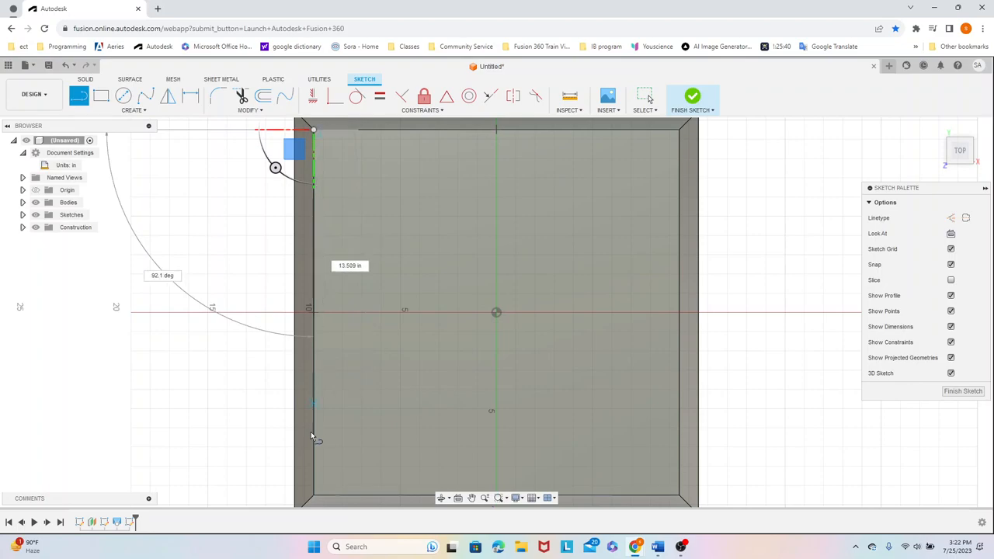
Draw a vertical line across the base top, dimensioned 2.375 in from the edge
{"action": "left_click", "coordinate": [314, 494]}
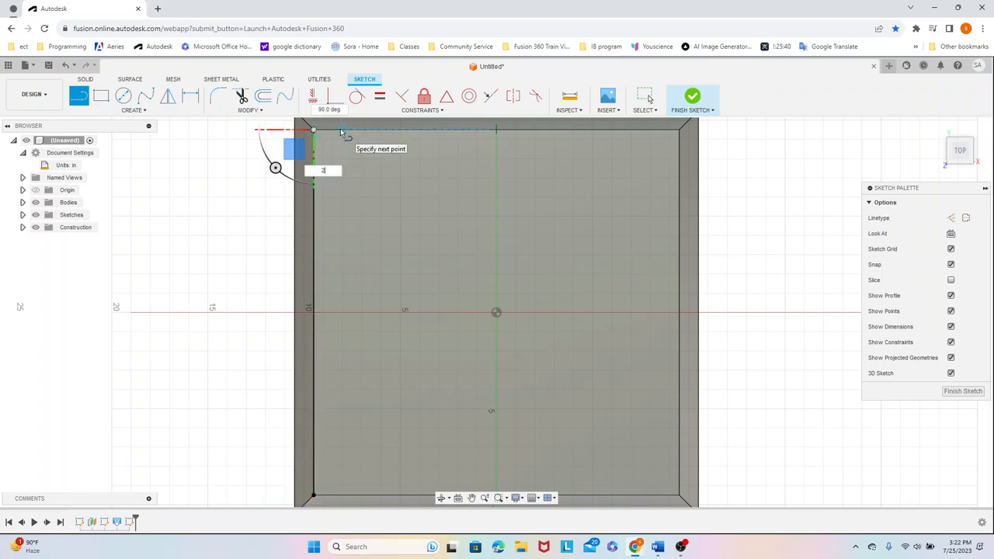
{"action": "type", "text": "2.375"}
{"action": "type", "text": "1"}
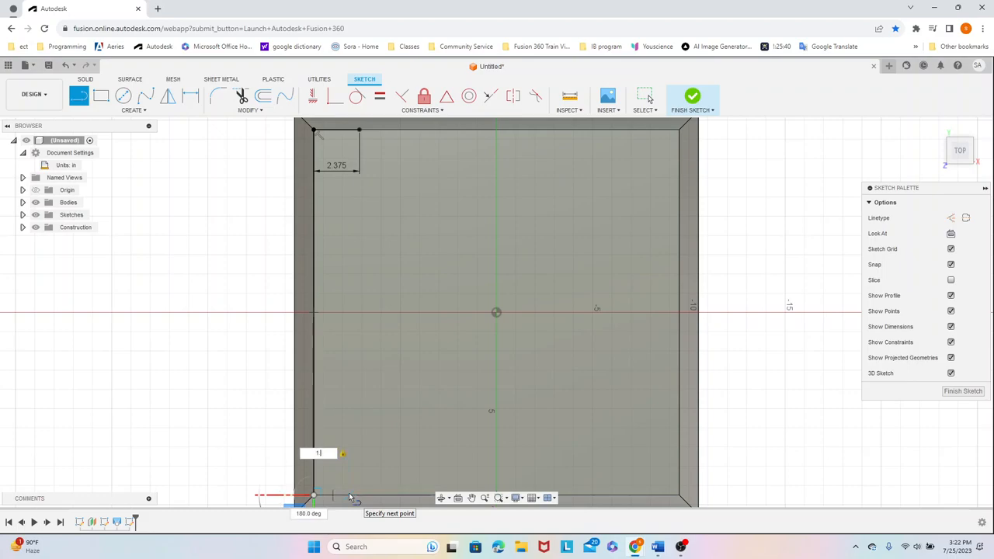
{"action": "type", "text": "2.375"}
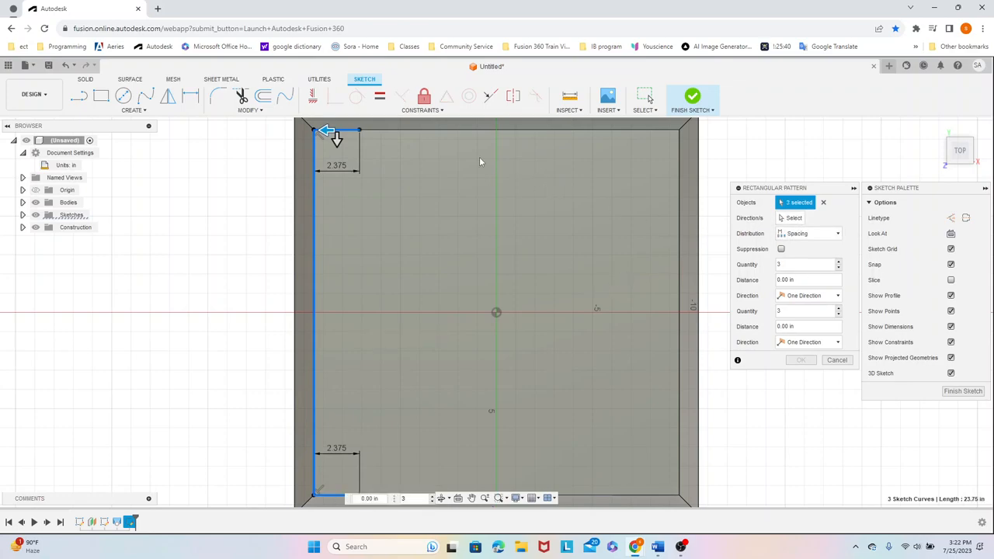
Pattern the line at 2.375 in spacing, quantity 9, to form the board's column lines
{"action": "left_click_drag", "start_coordinate": [326, 130], "coordinate": [463, 131]}
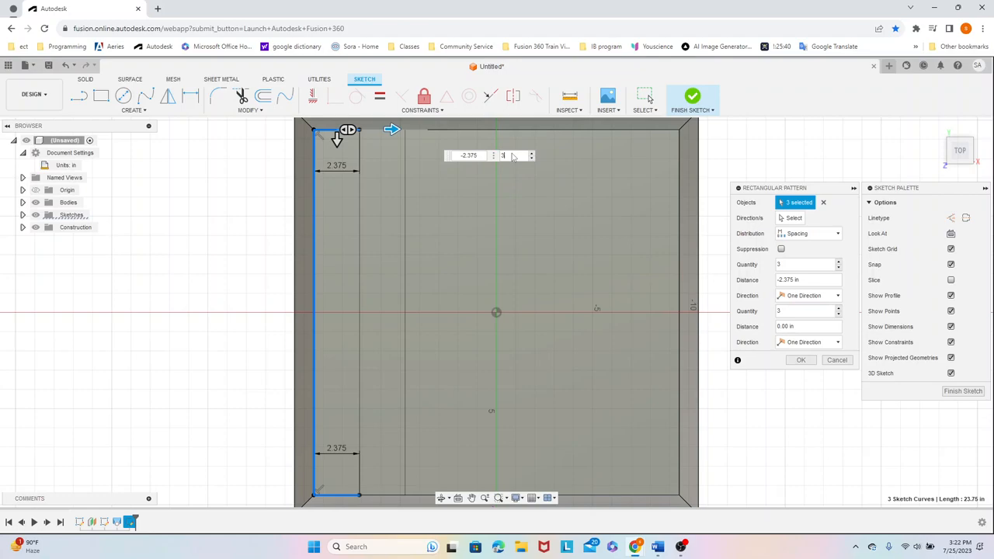
{"action": "type", "text": "9"}
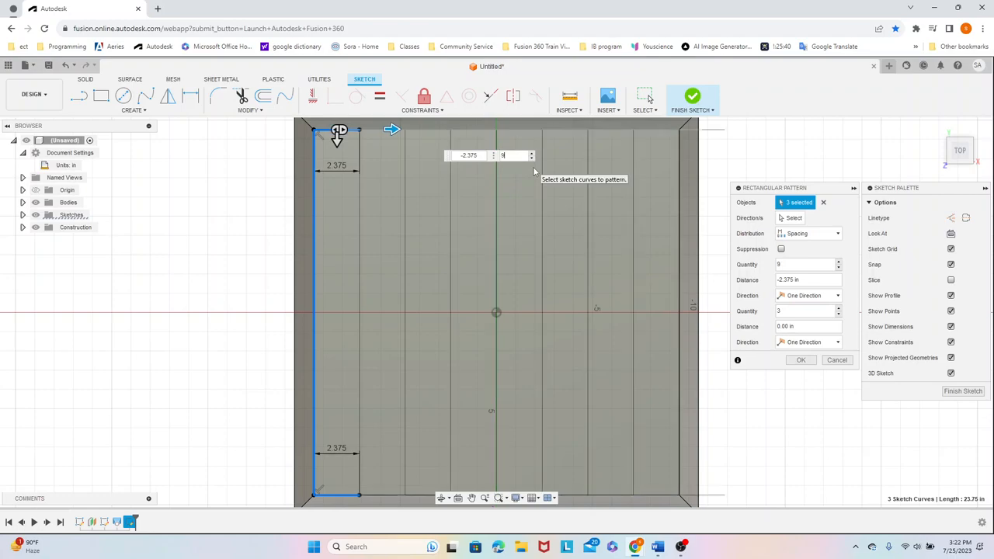
{"action": "left_click", "coordinate": [801, 360]}
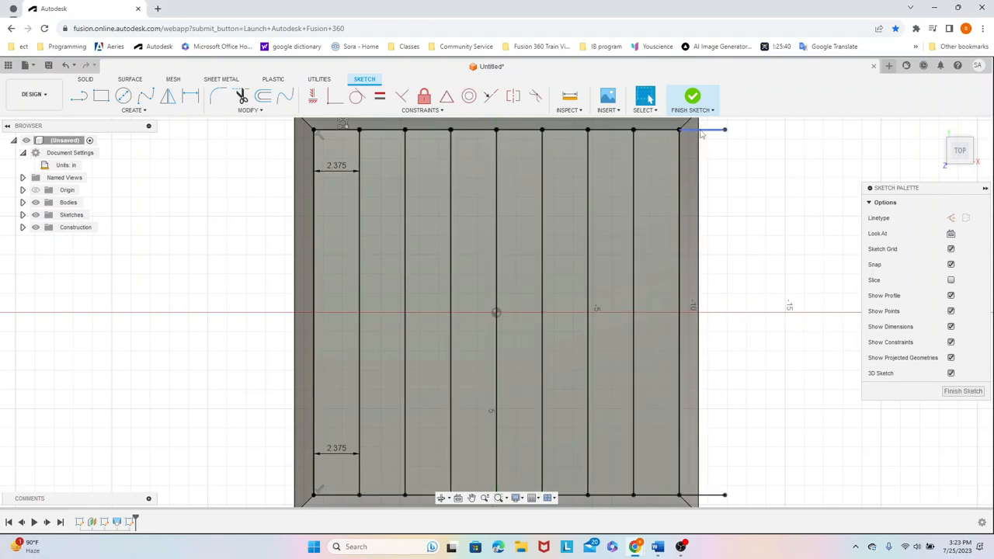
{"action": "left_click", "coordinate": [686, 496]}
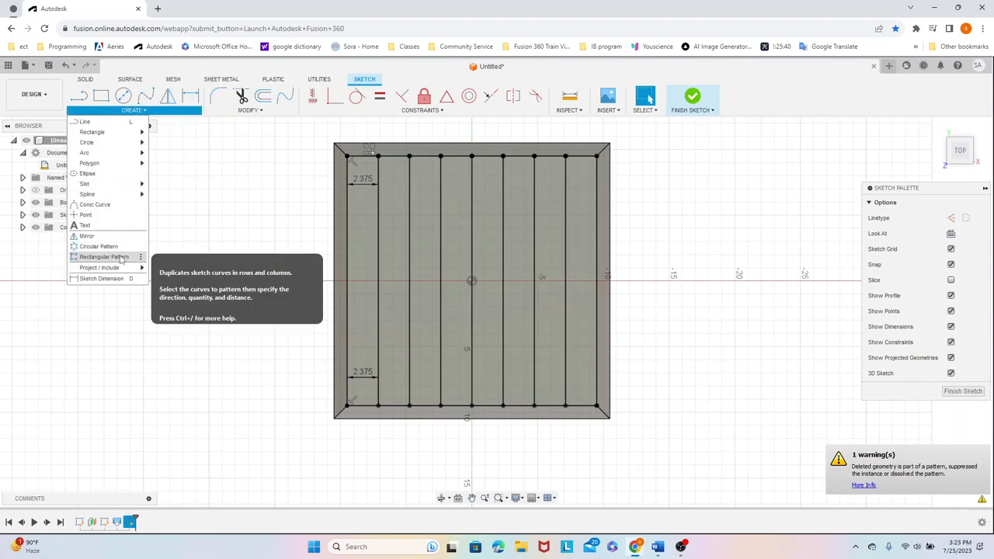
Pattern the crosswise line, quantity 9 at 2.375 in, completing the 8×8 grid, and finish the sketch
{"action": "left_click", "coordinate": [99, 258]}
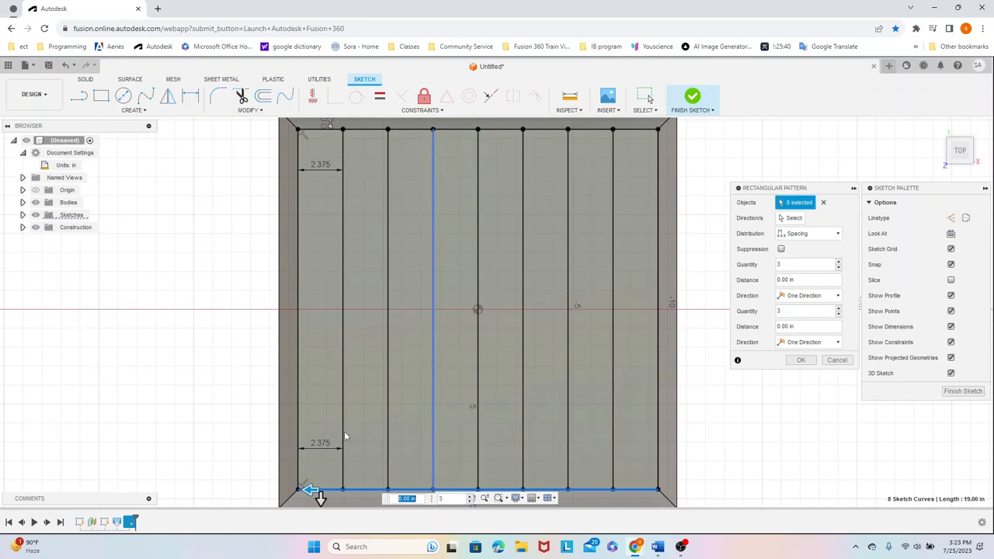
{"action": "left_click_drag", "start_coordinate": [320, 490], "coordinate": [320, 270]}
{"action": "type", "text": "9"}
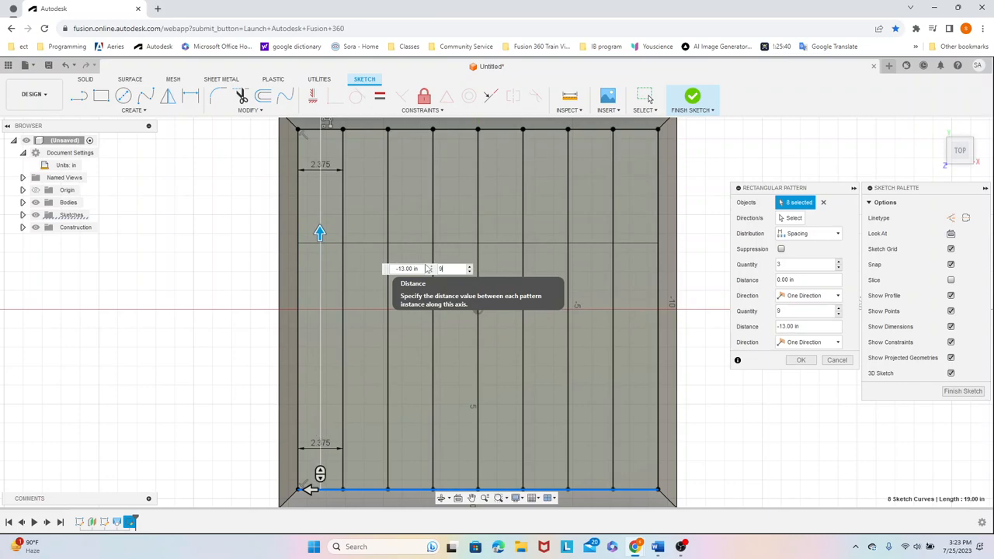
{"action": "left_click", "coordinate": [407, 268]}
{"action": "type", "text": "-2.375"}
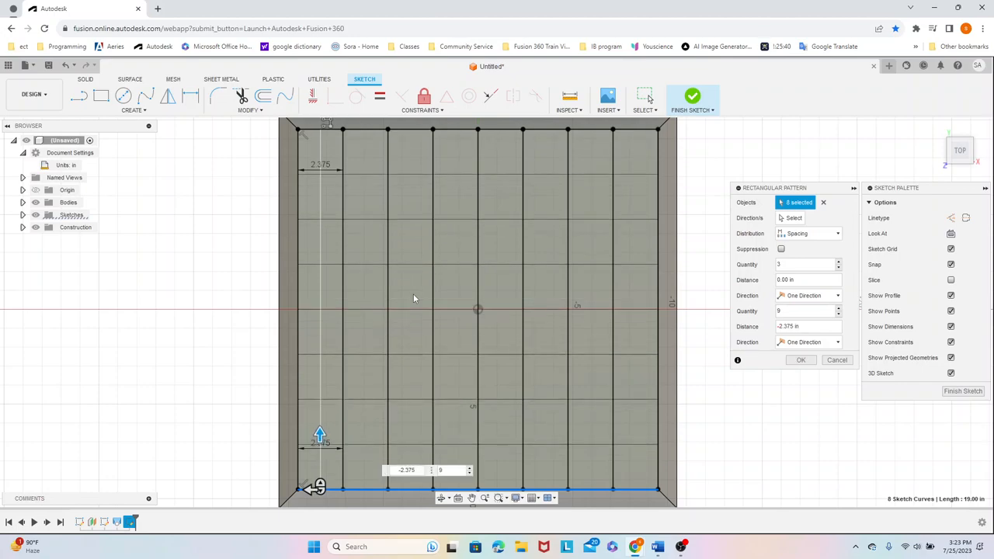
{"action": "left_click", "coordinate": [801, 360]}
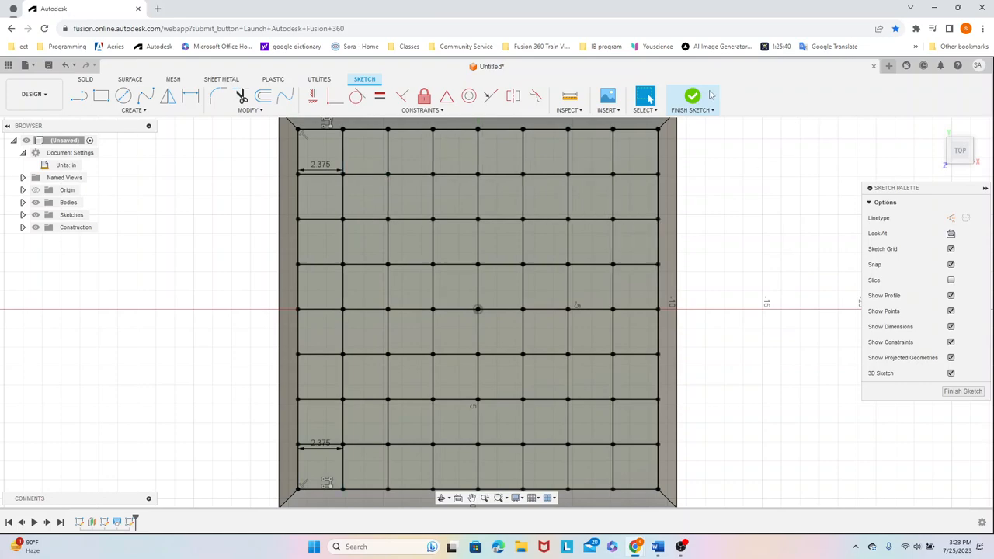
{"action": "left_click", "coordinate": [690, 96]}
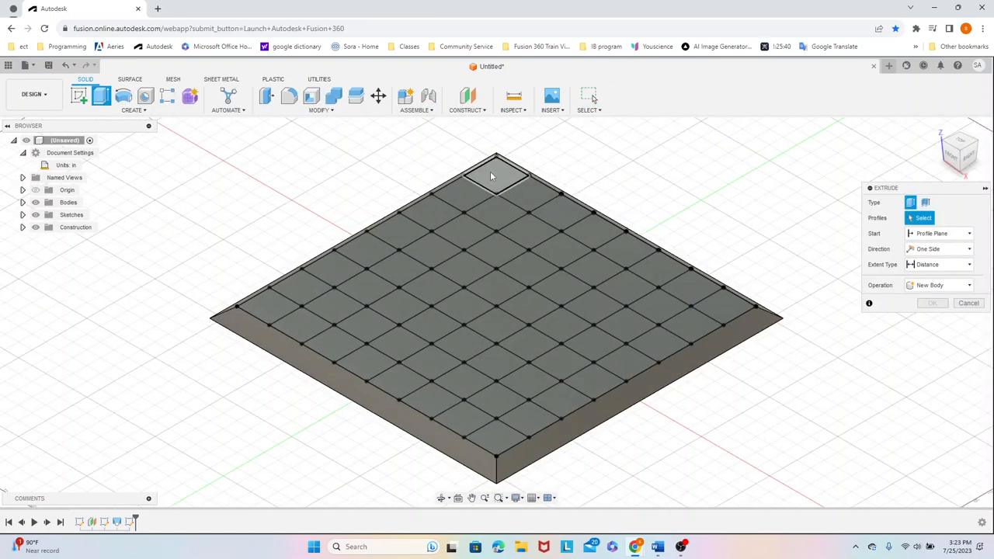
Select 32 alternating squares and extrude them a very thin distance as a new body
{"action": "left_click", "coordinate": [494, 174]}
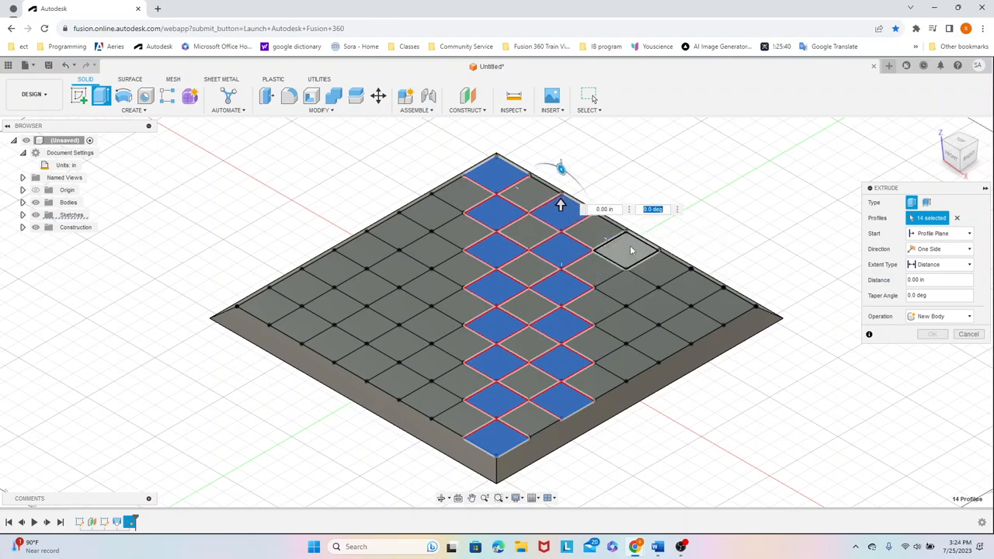
{"action": "left_click", "coordinate": [631, 250]}
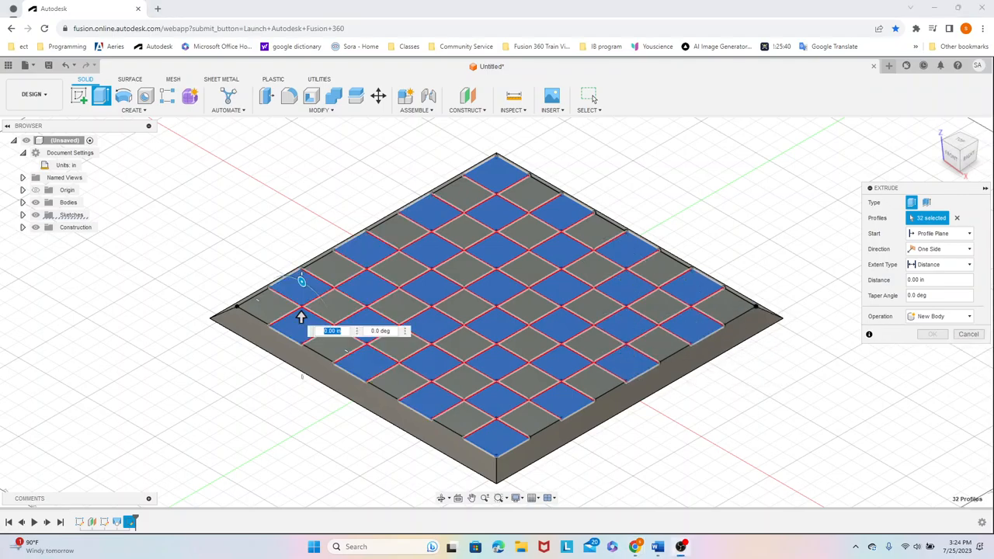
{"action": "mouse_move", "coordinate": [495, 367]}
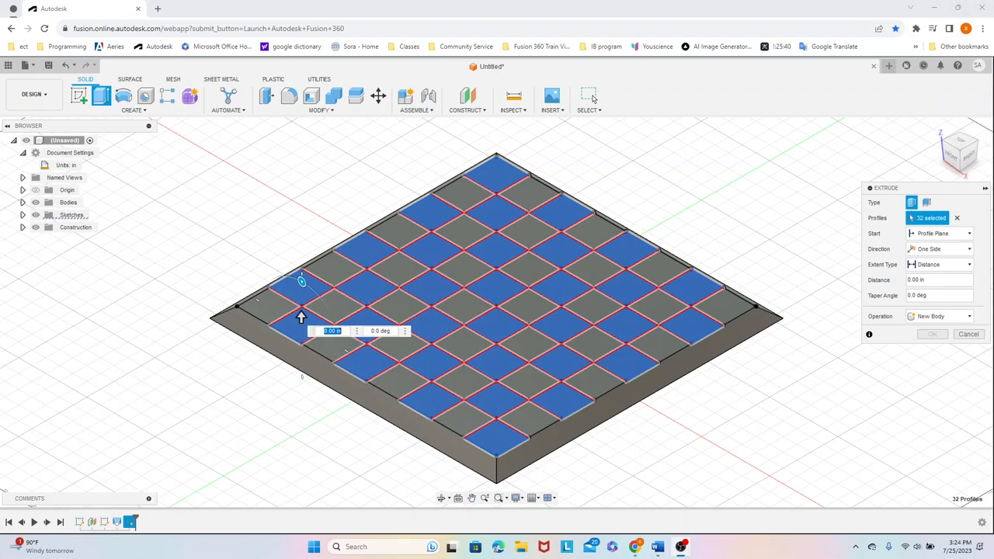
{"action": "left_click", "coordinate": [935, 280]}
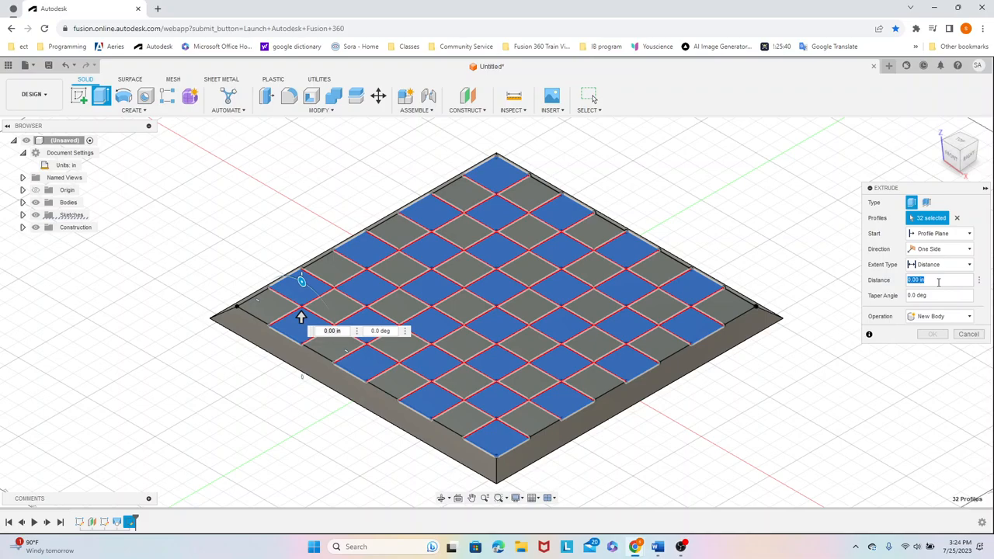
{"action": "type", "text": ".001"}
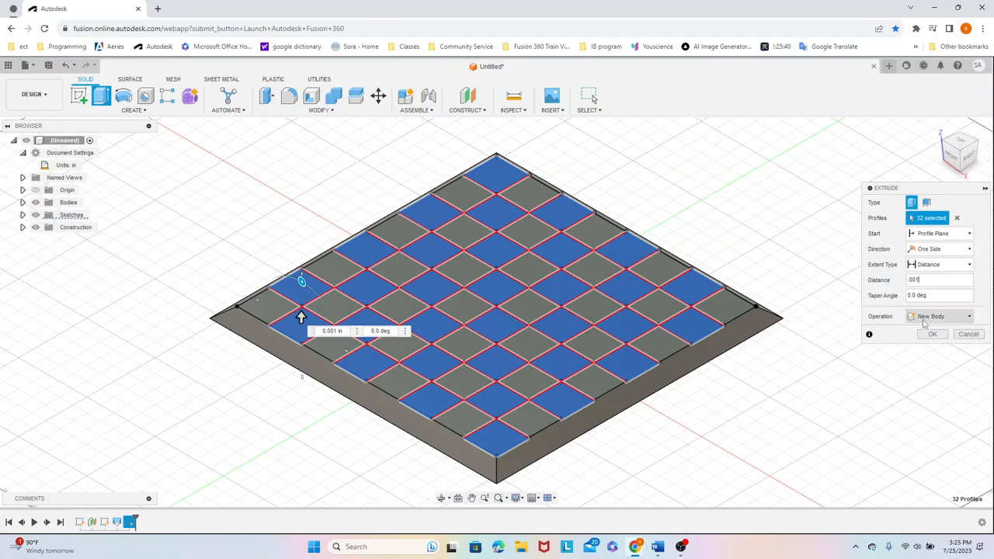
{"action": "left_click", "coordinate": [939, 317]}
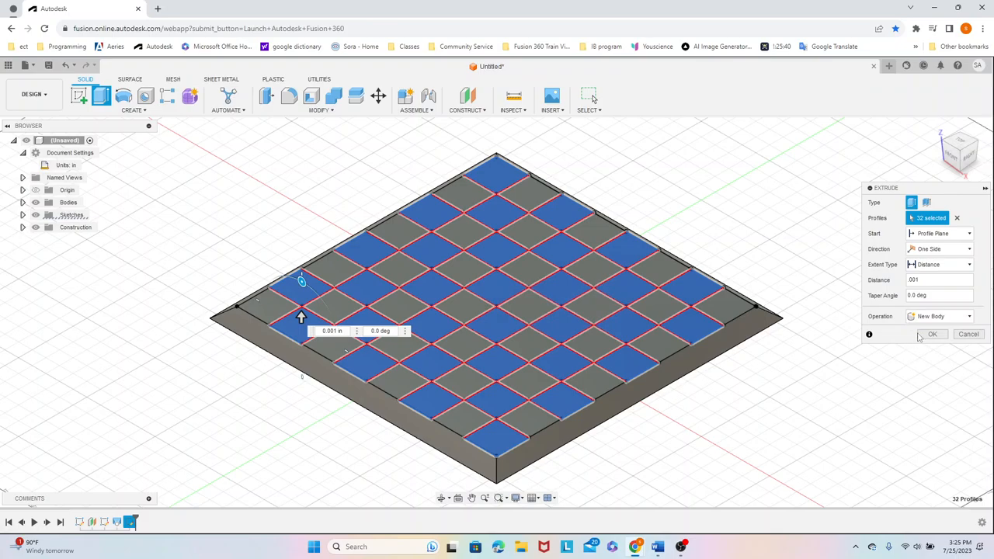
{"action": "left_click", "coordinate": [932, 334]}
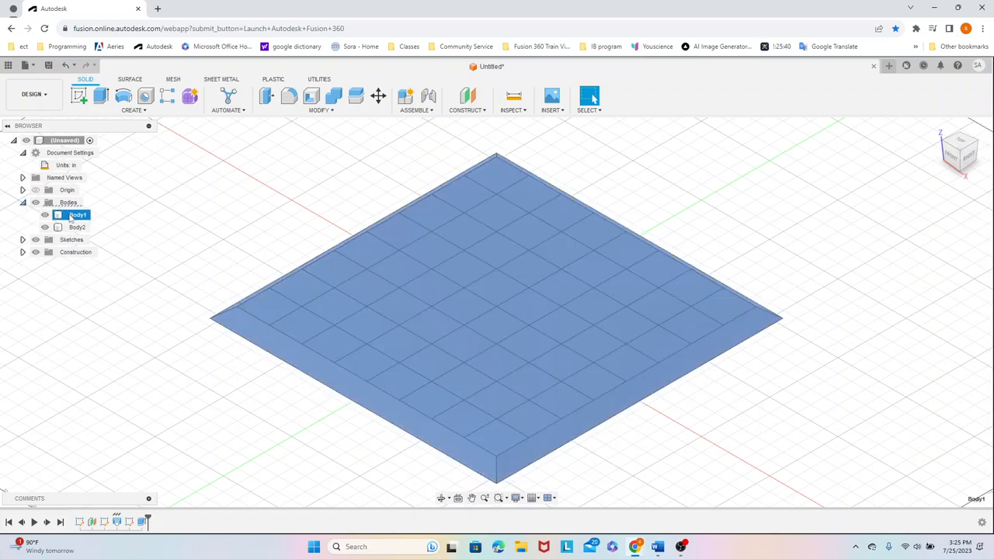
From the Wood appearances, apply Bamboo Light - Semigloss to the extruded squares
{"action": "left_click", "coordinate": [198, 205]}
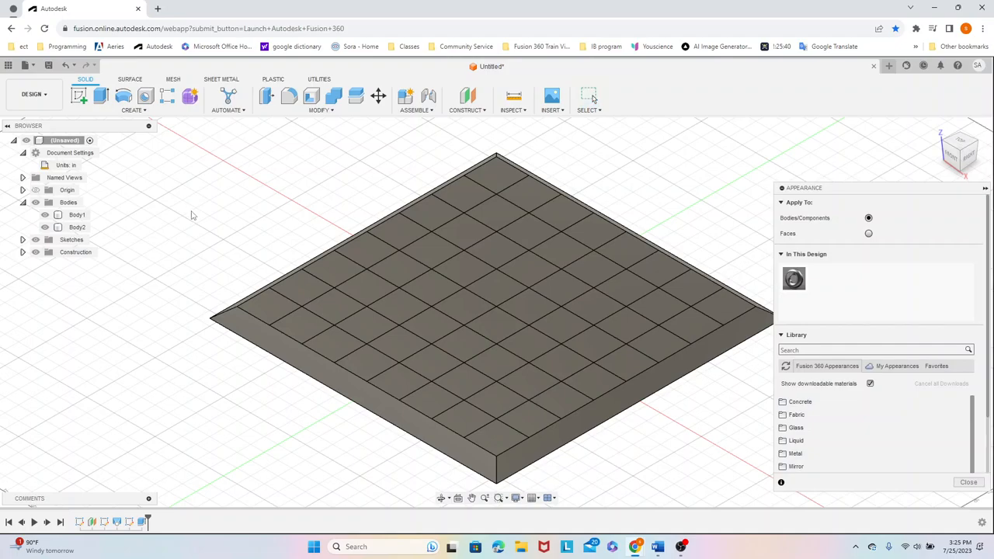
{"action": "scroll", "scroll_direction": "down", "scroll_amount": 3}
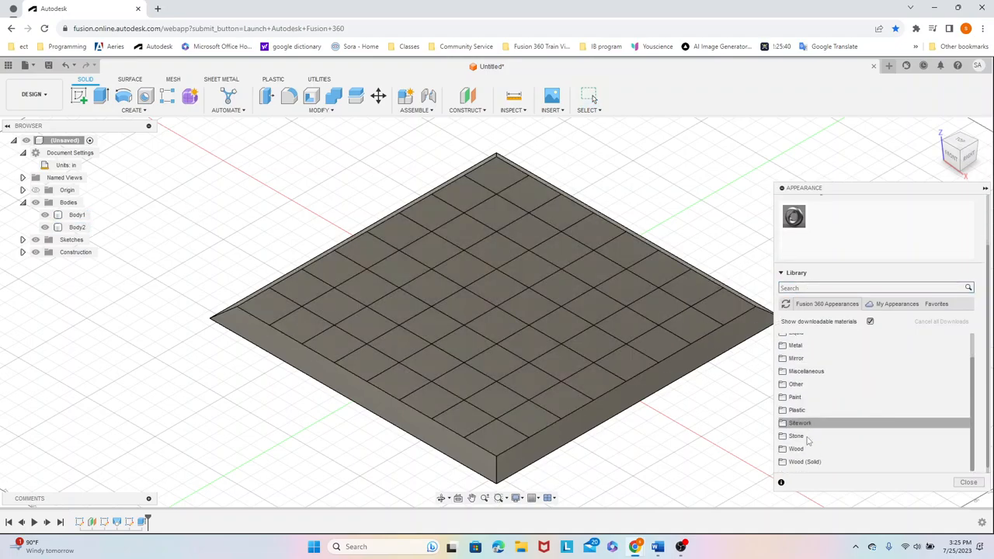
{"action": "left_click", "coordinate": [796, 435]}
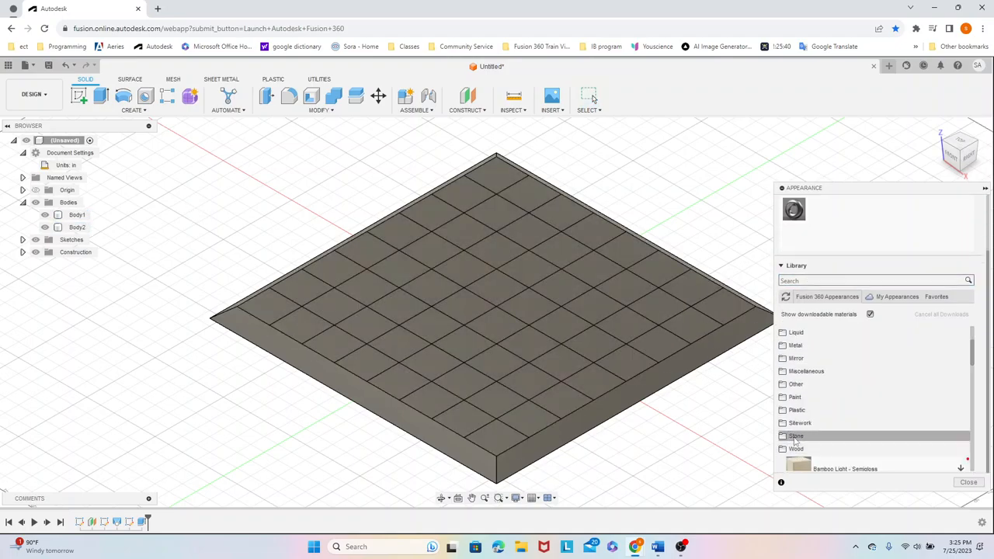
{"action": "left_click", "coordinate": [795, 448]}
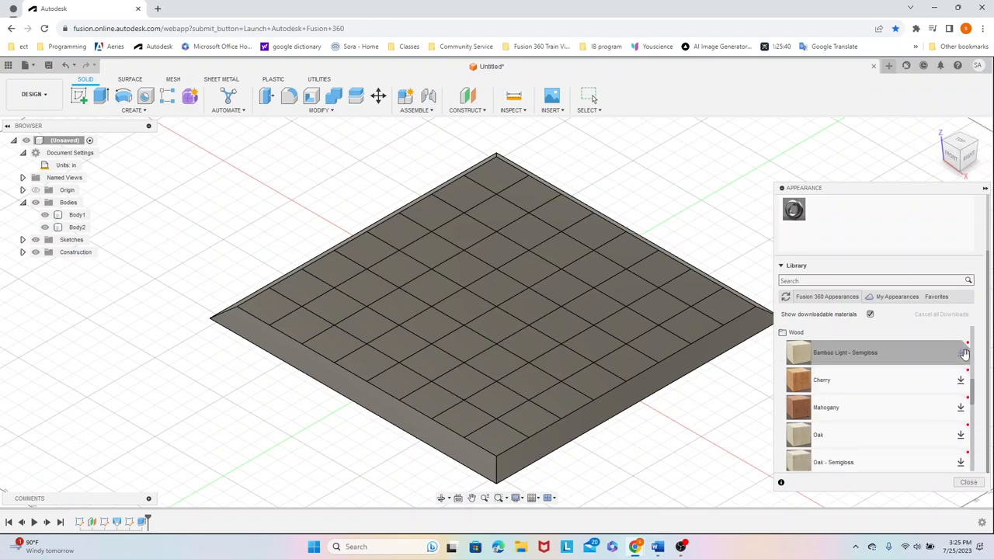
{"action": "mouse_move", "coordinate": [963, 462]}
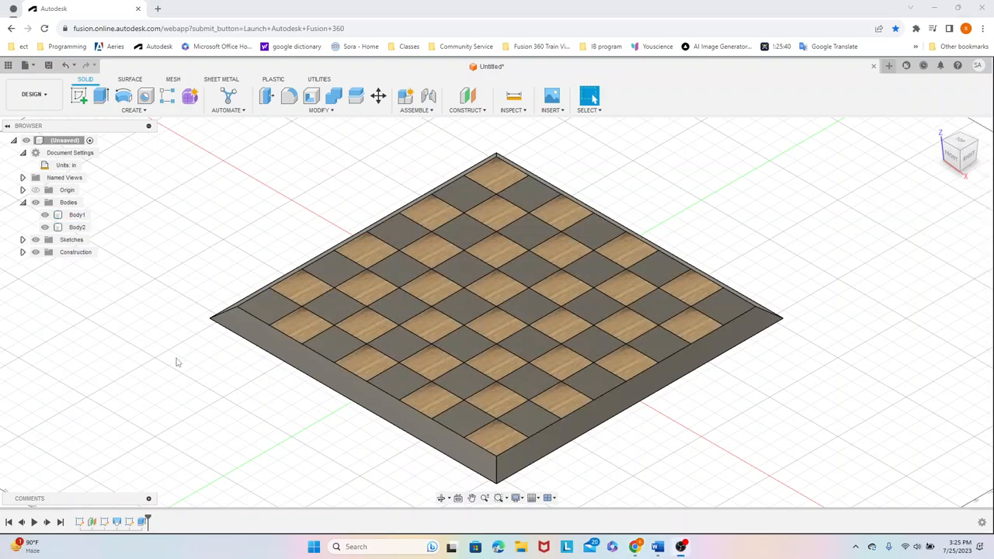
Select the remaining 32 grey squares and extrude them thinly as a third body
{"action": "left_click", "coordinate": [21, 239]}
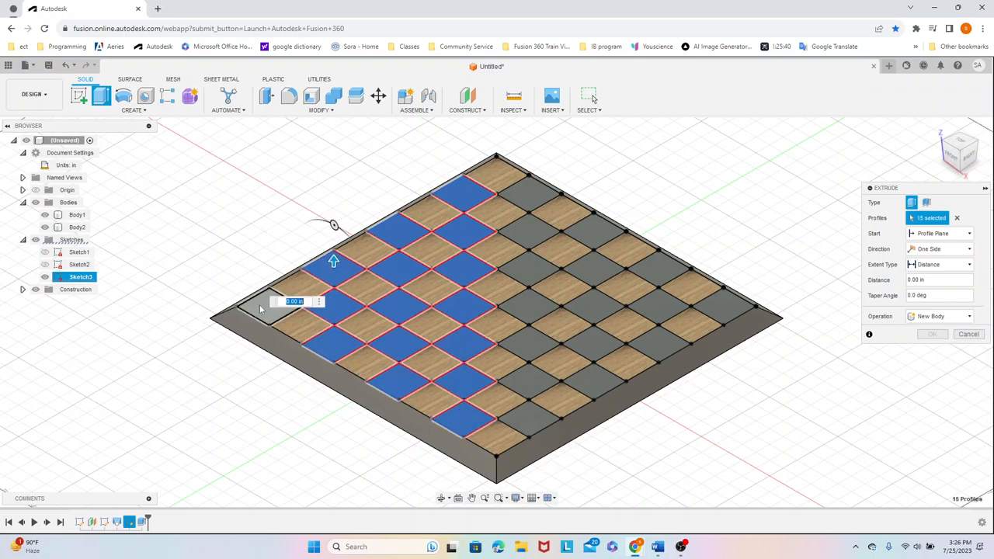
{"action": "left_click", "coordinate": [531, 225]}
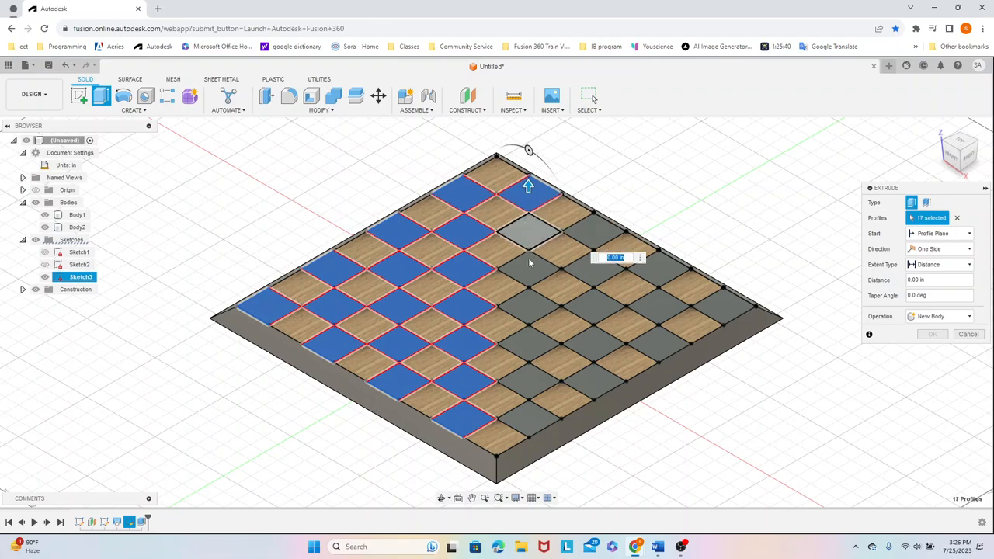
{"action": "left_click", "coordinate": [525, 387]}
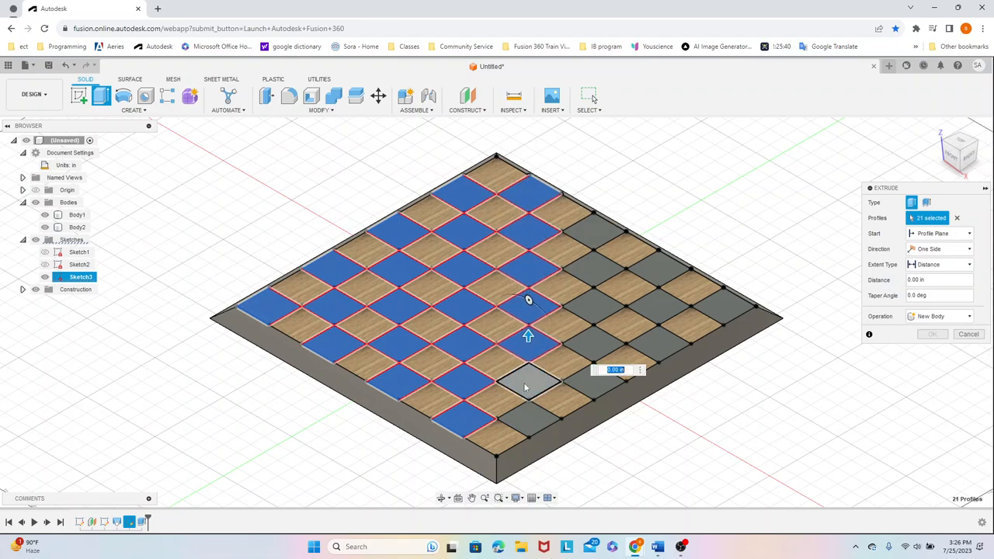
{"action": "left_click", "coordinate": [525, 386]}
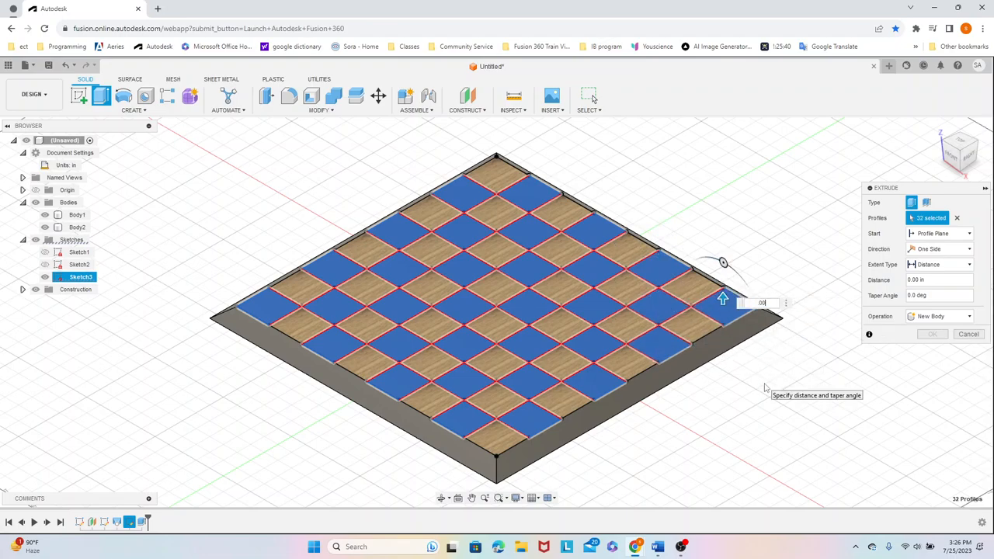
{"action": "left_click", "coordinate": [940, 317]}
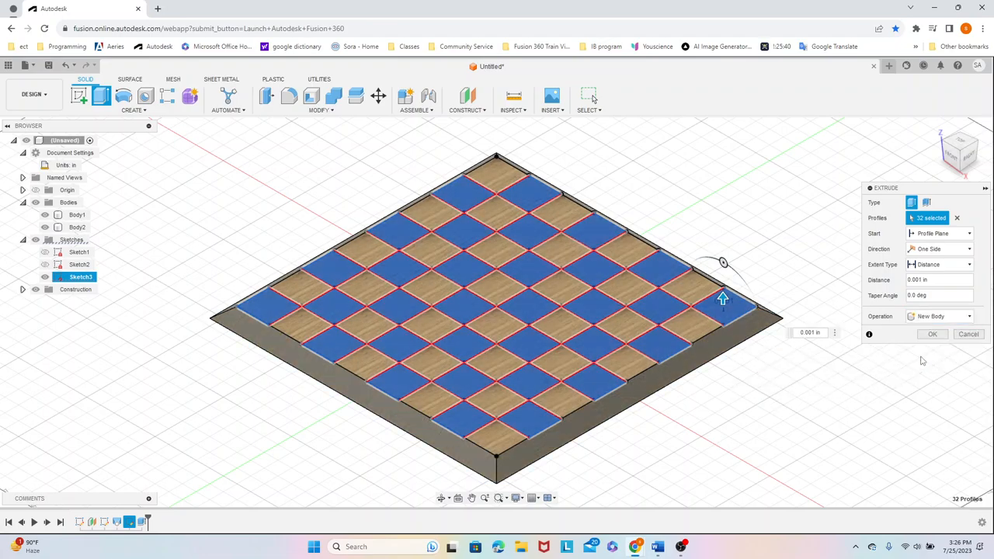
{"action": "left_click", "coordinate": [932, 334]}
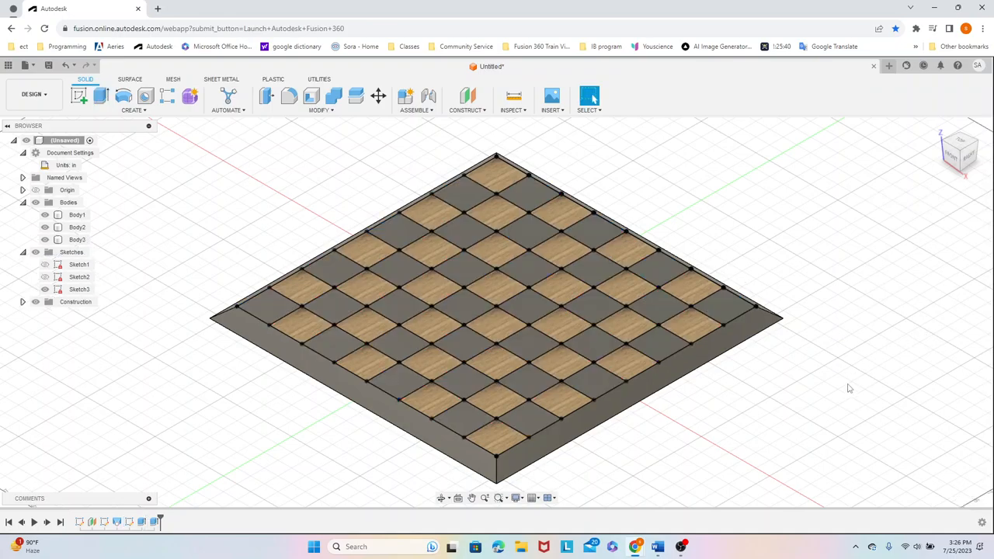
Apply Bamboo Dark - Semigloss to Body3 and Mahogany to the base Body1
{"action": "left_click", "coordinate": [79, 288]}
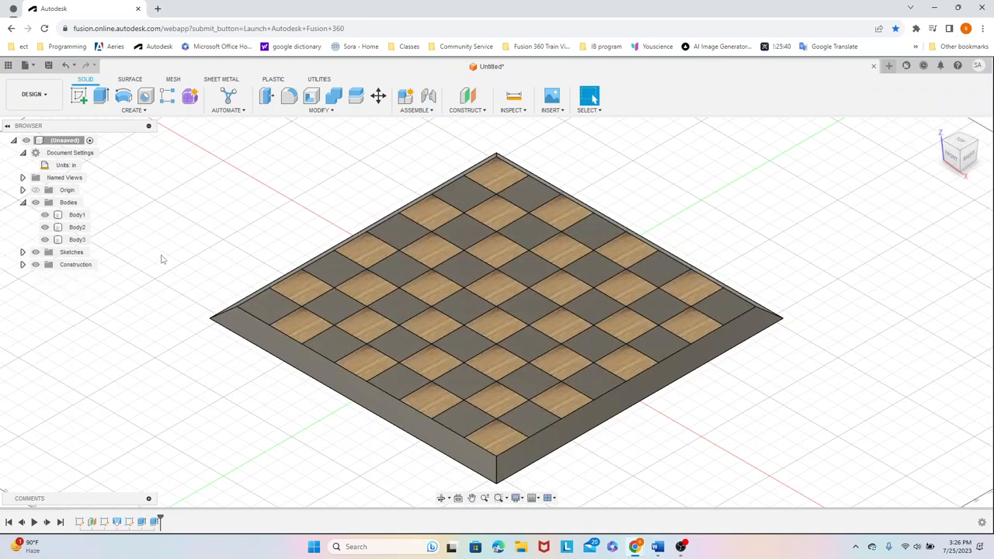
{"action": "left_click", "coordinate": [589, 96]}
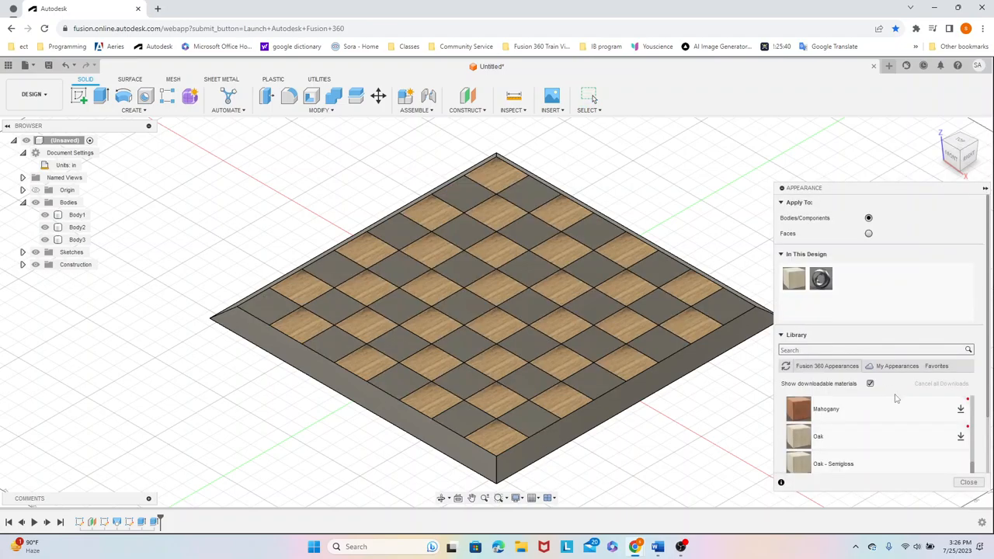
{"action": "scroll", "scroll_direction": "down", "scroll_amount": 3}
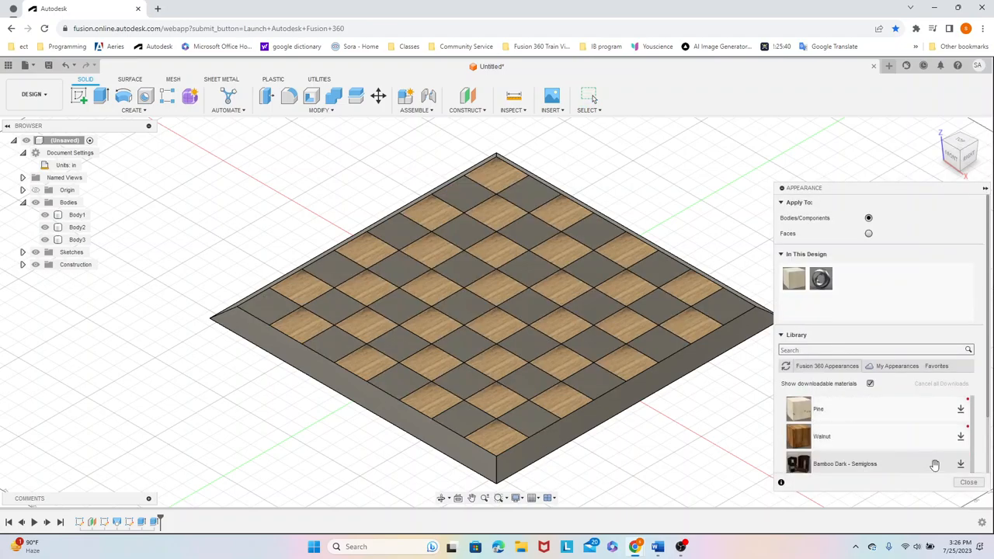
{"action": "scroll", "scroll_direction": "down", "scroll_amount": 3}
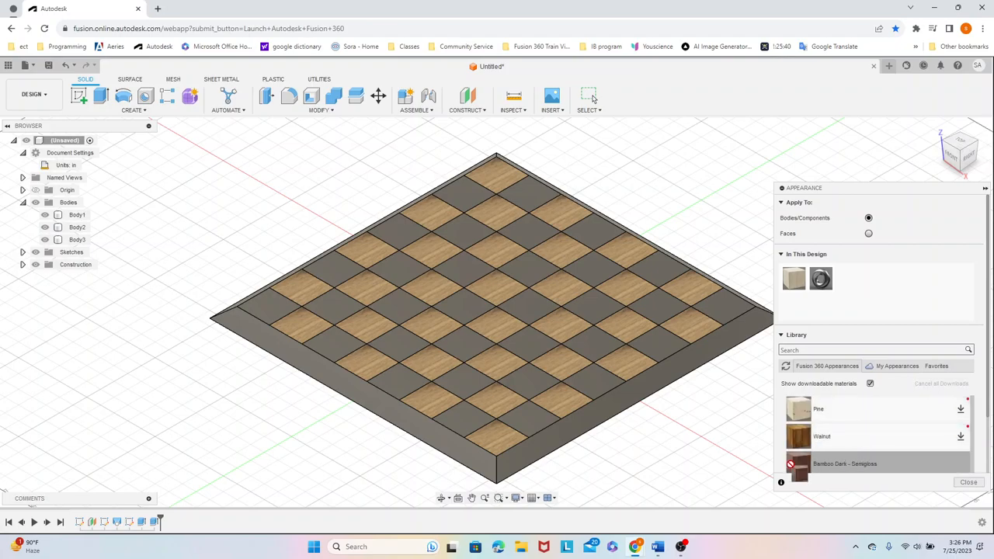
{"action": "left_click", "coordinate": [77, 239]}
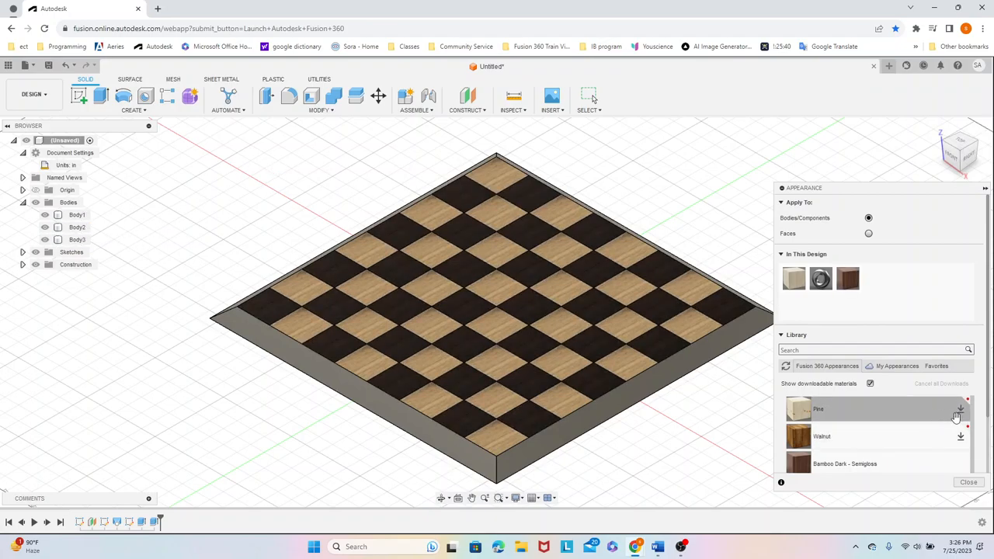
{"action": "scroll", "scroll_direction": "down", "scroll_amount": 3}
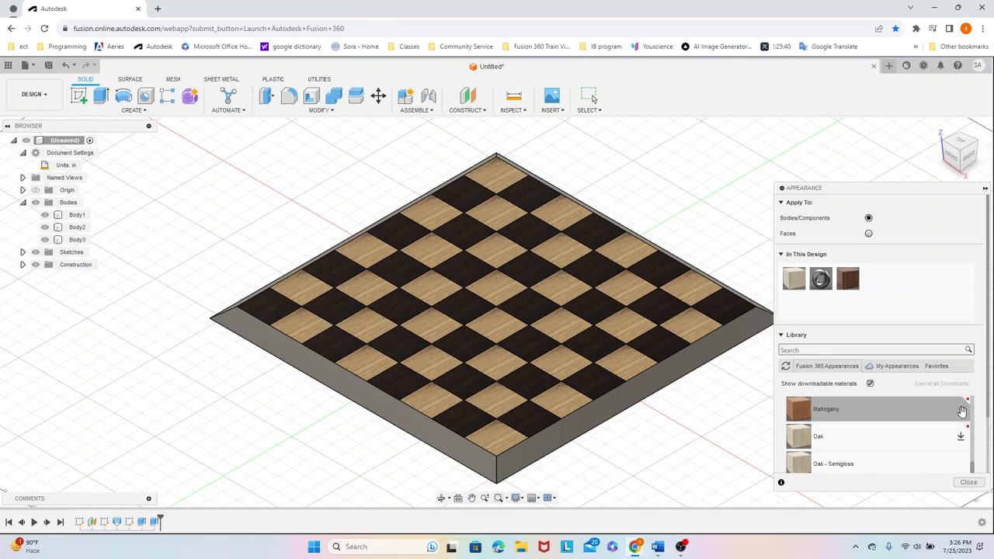
{"action": "mouse_move", "coordinate": [860, 413]}
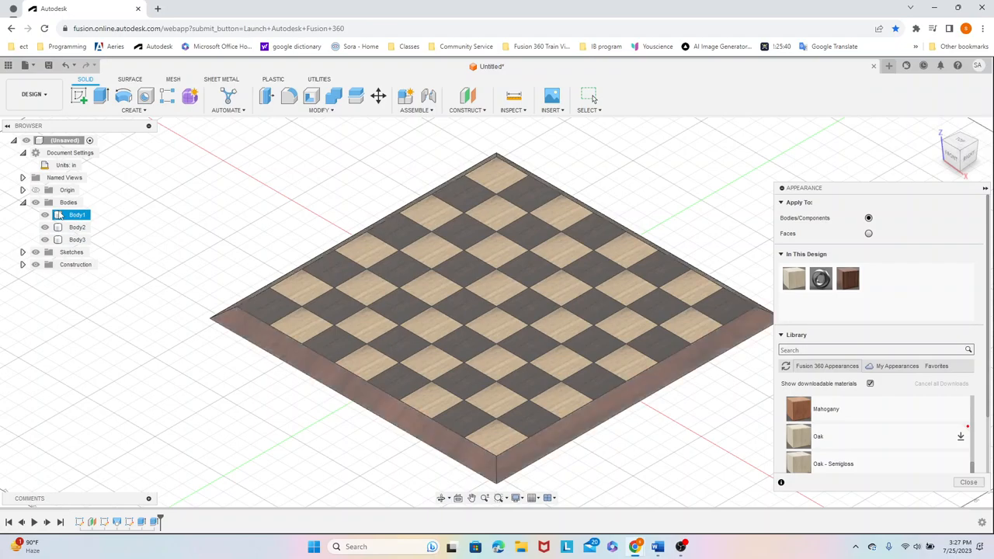
{"action": "left_click", "coordinate": [969, 482]}
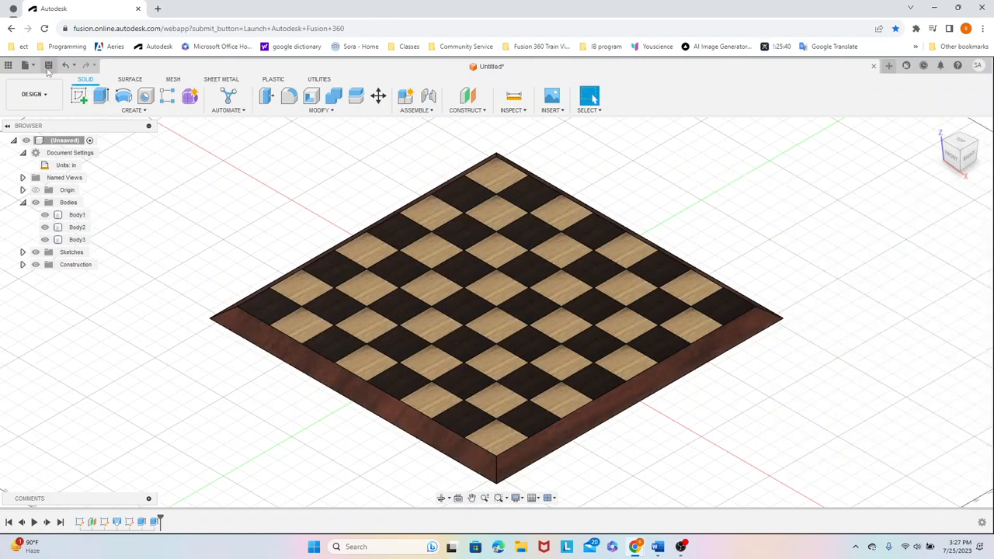
Save the design, clearing the Untitled name and starting to name it 'Che…'
{"action": "left_click", "coordinate": [48, 65]}
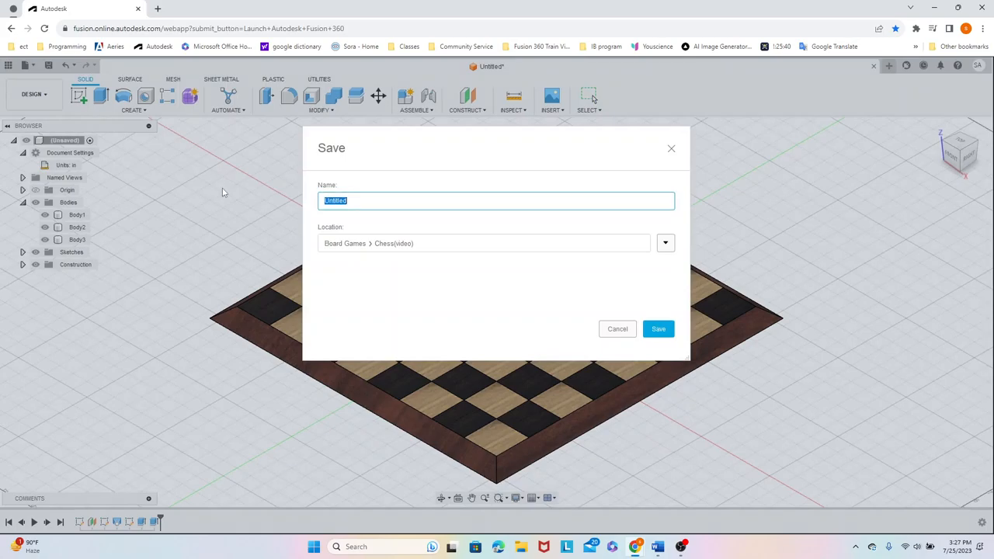
{"action": "key", "text": "delete"}
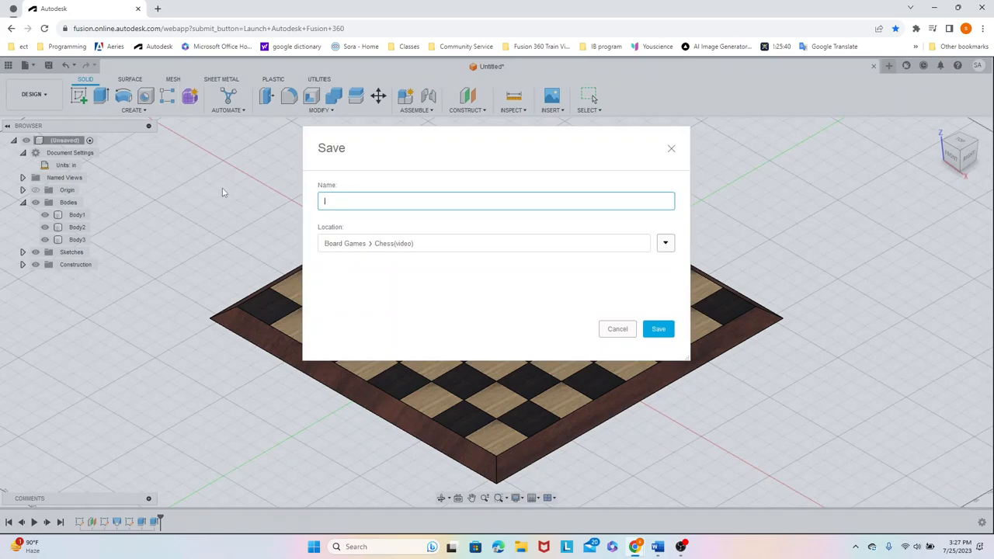
{"action": "type", "text": "Che"}
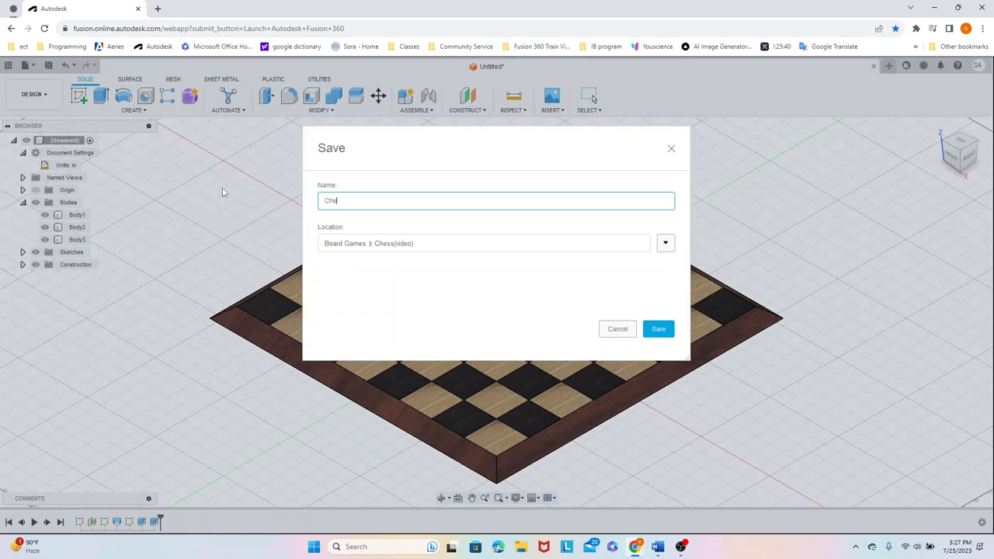